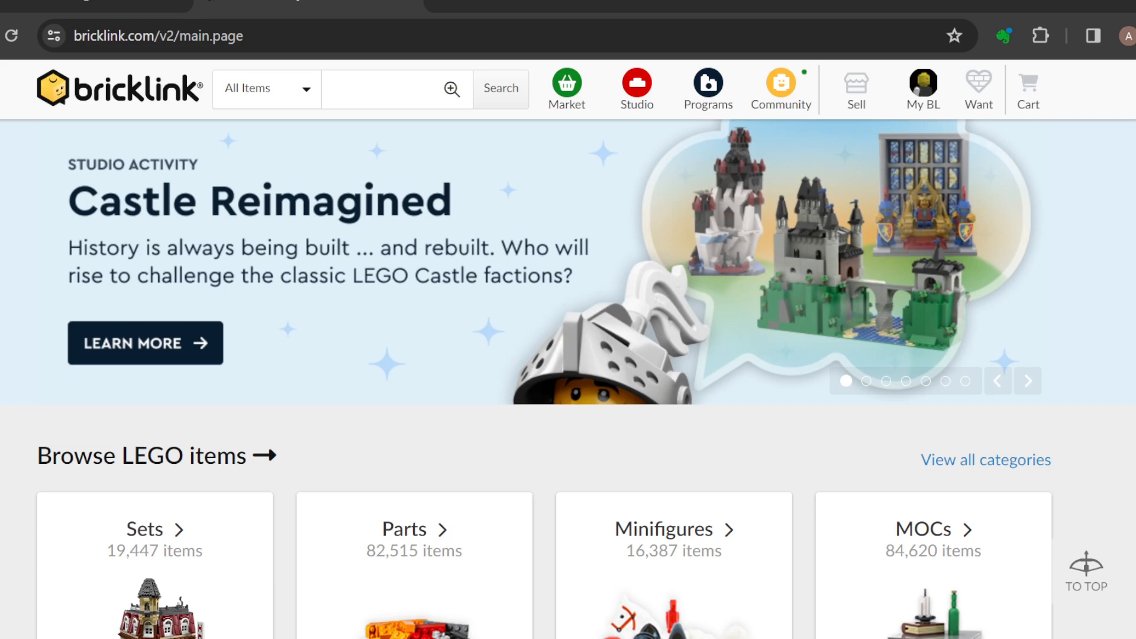
Step: Scroll down through the BrickLink home page and back up to the Merchant Boat banner
{"action": "scroll", "scroll_direction": "down", "scroll_amount": 3}
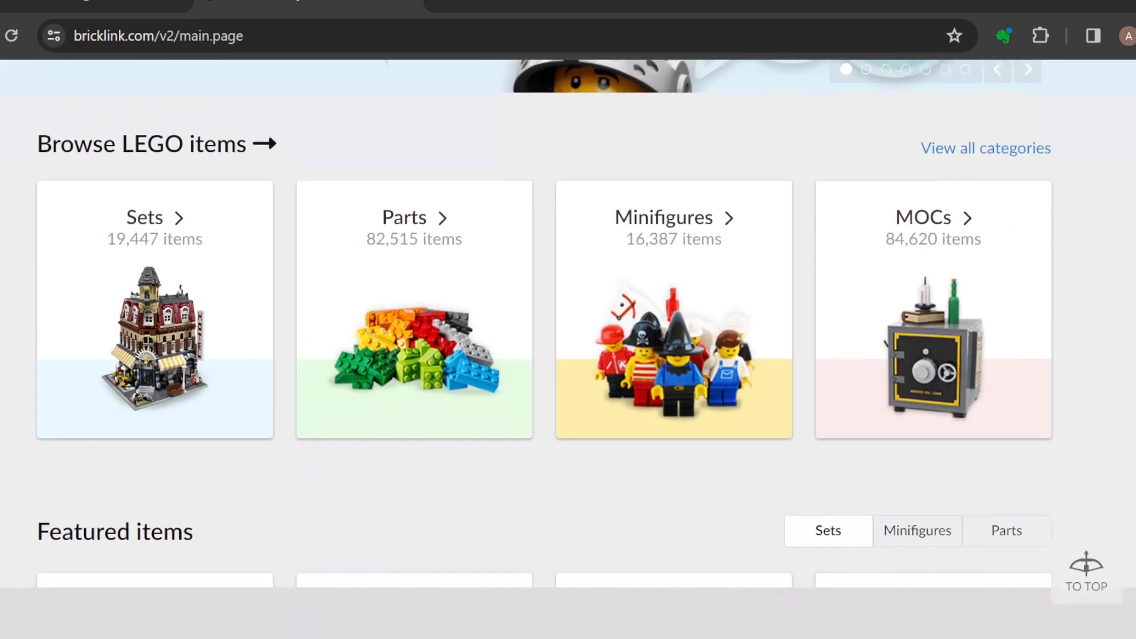
{"action": "scroll", "scroll_direction": "down", "scroll_amount": 3}
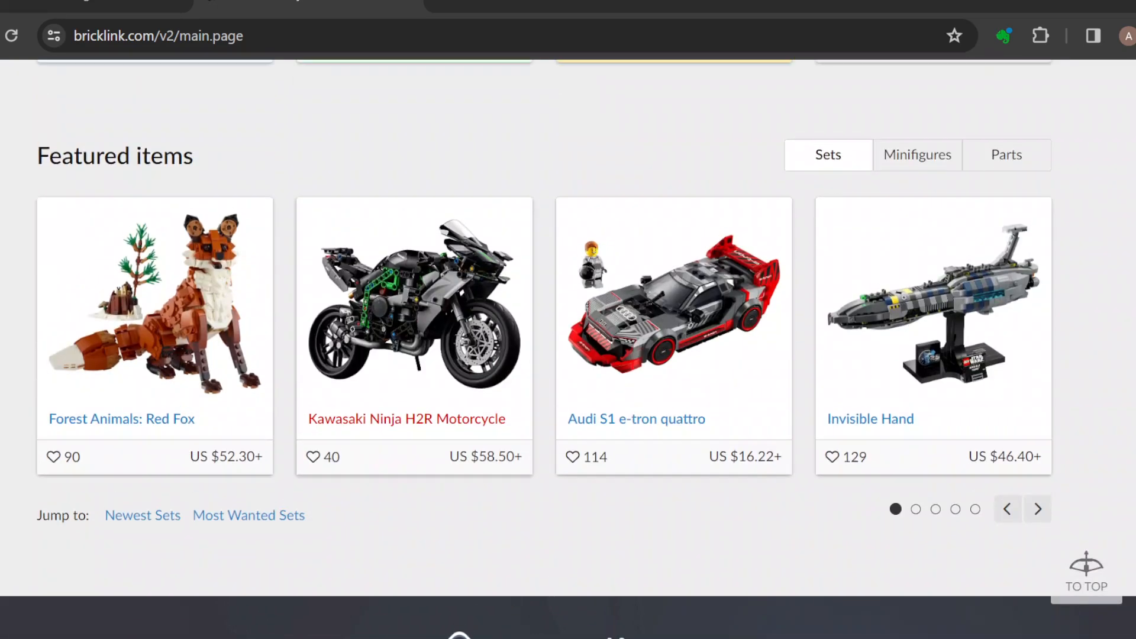
{"action": "scroll", "scroll_direction": "up", "scroll_amount": 3}
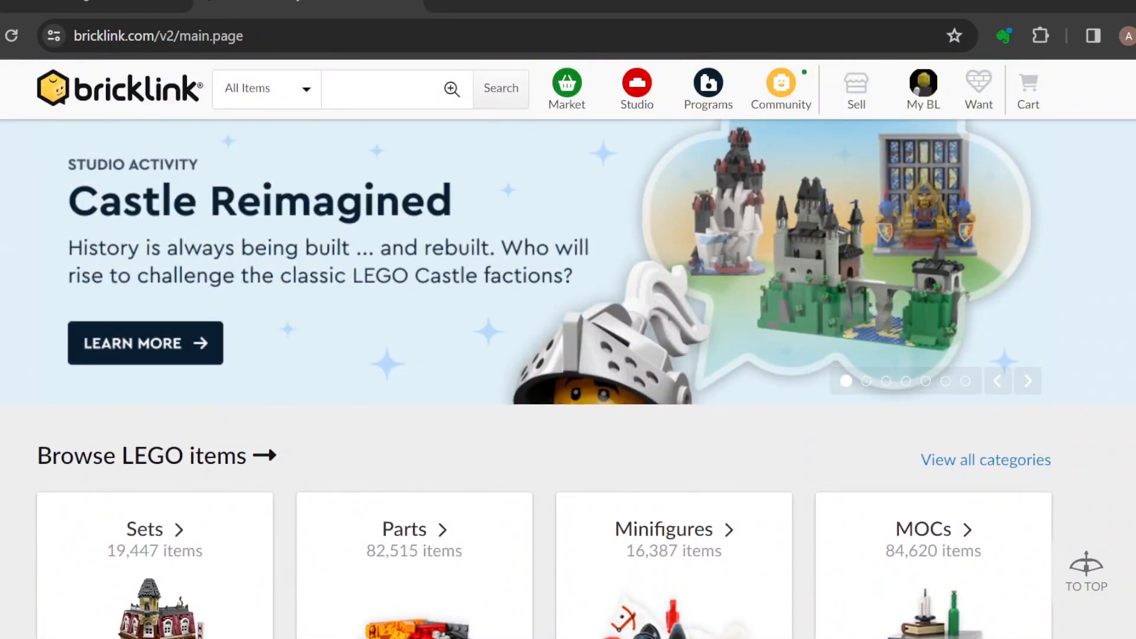
{"action": "scroll", "scroll_direction": "down", "scroll_amount": 3}
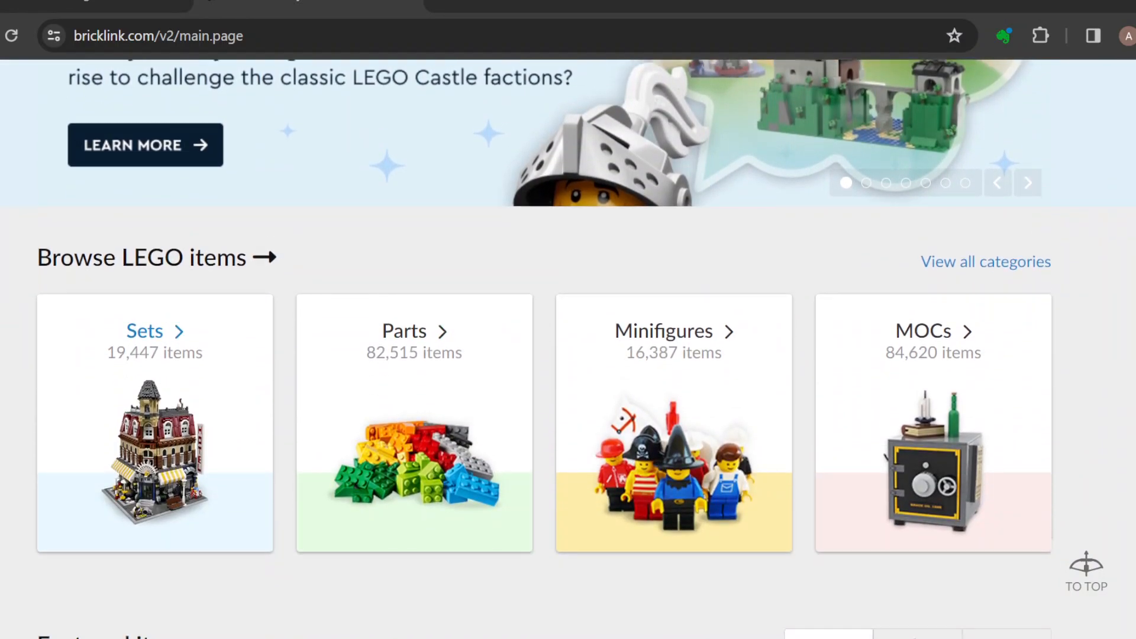
{"action": "scroll", "scroll_direction": "down", "scroll_amount": 3}
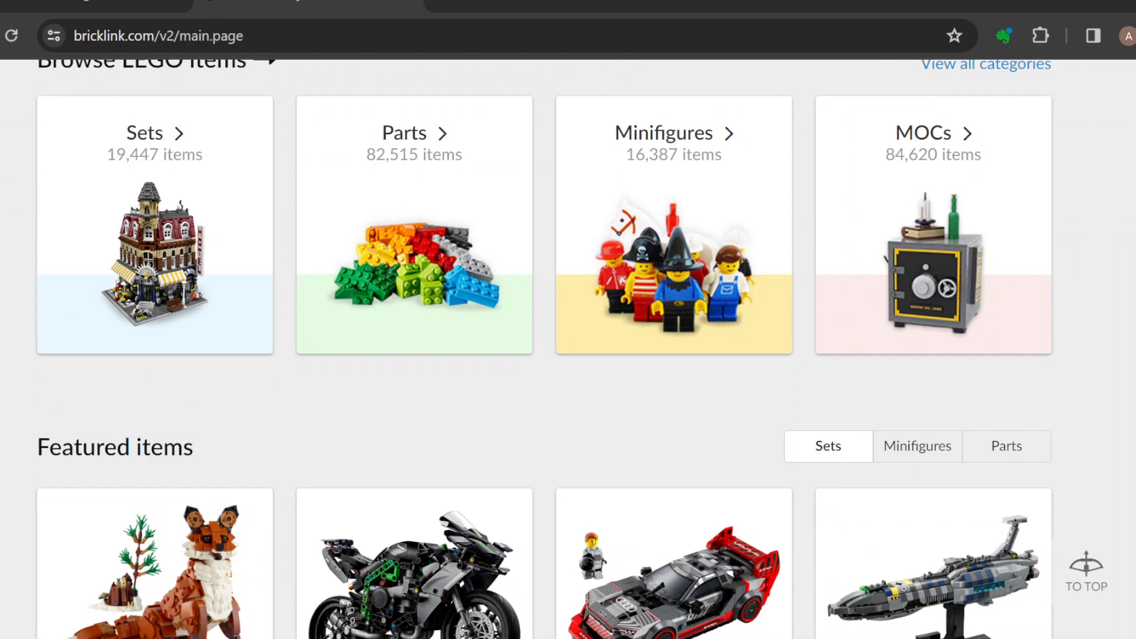
{"action": "mouse_move", "coordinate": [663, 133]}
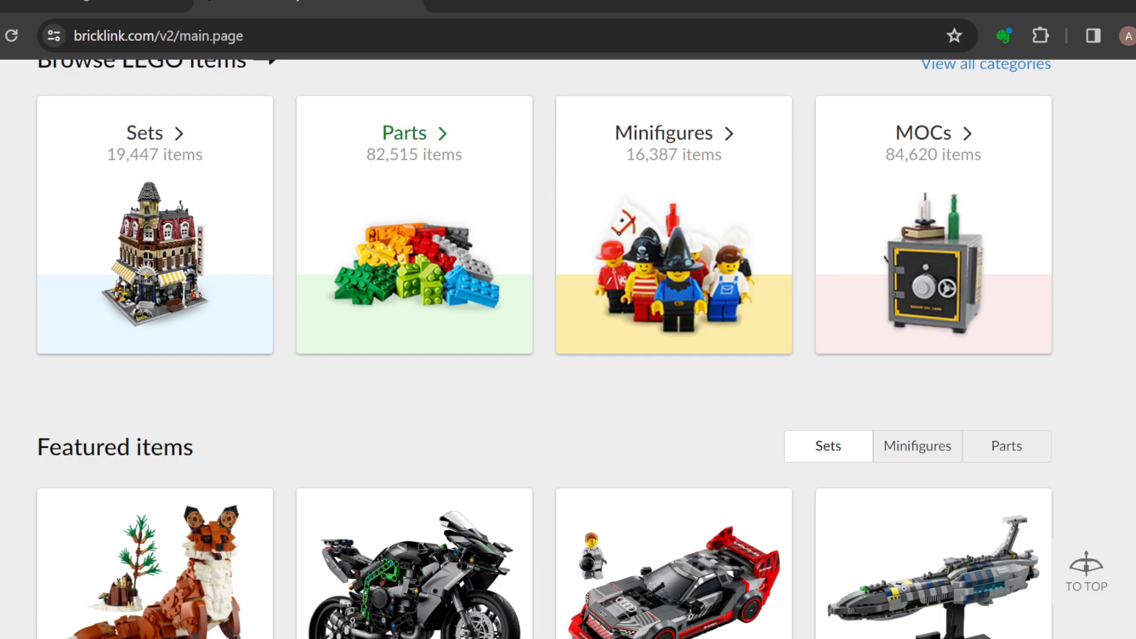
{"action": "scroll", "scroll_direction": "up", "scroll_amount": 3}
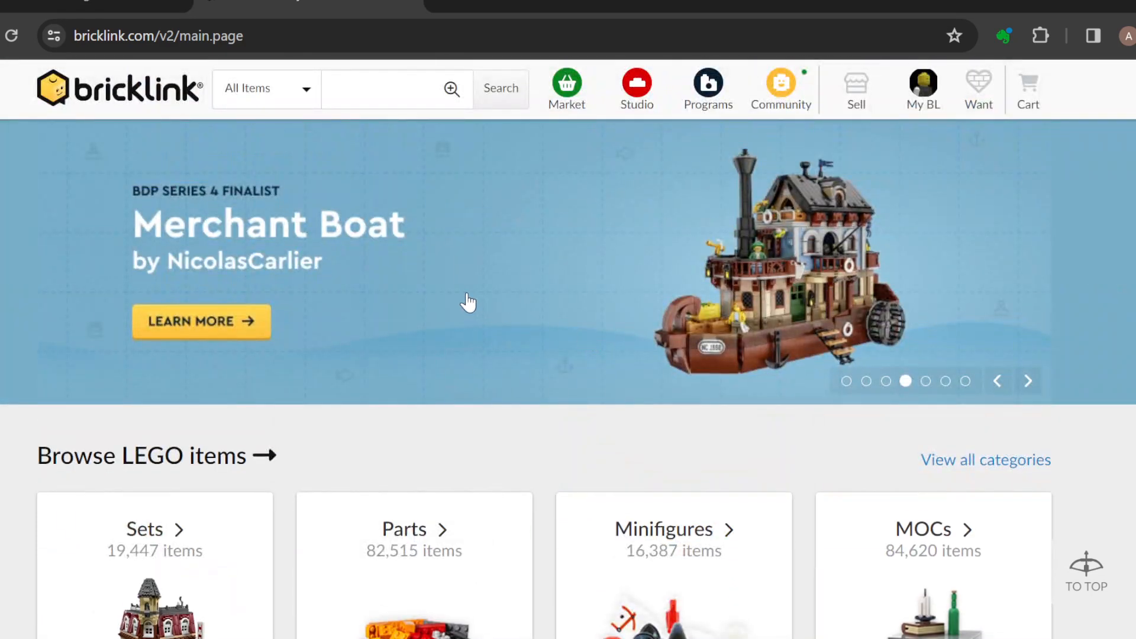
{"action": "mouse_move", "coordinate": [71, 95]}
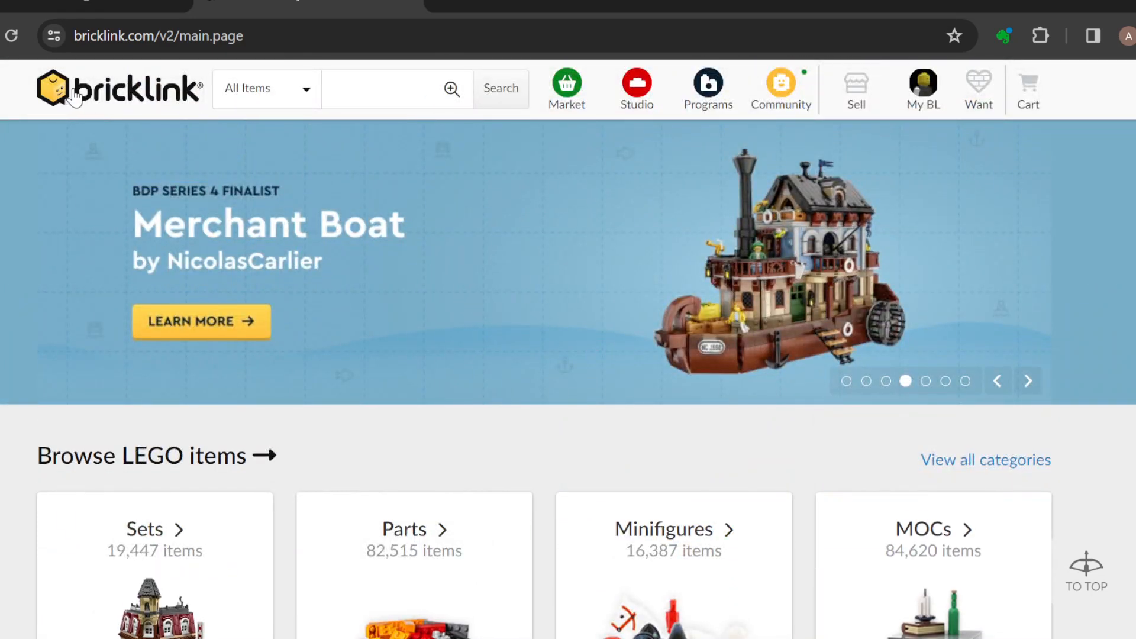
{"action": "mouse_move", "coordinate": [850, 88]}
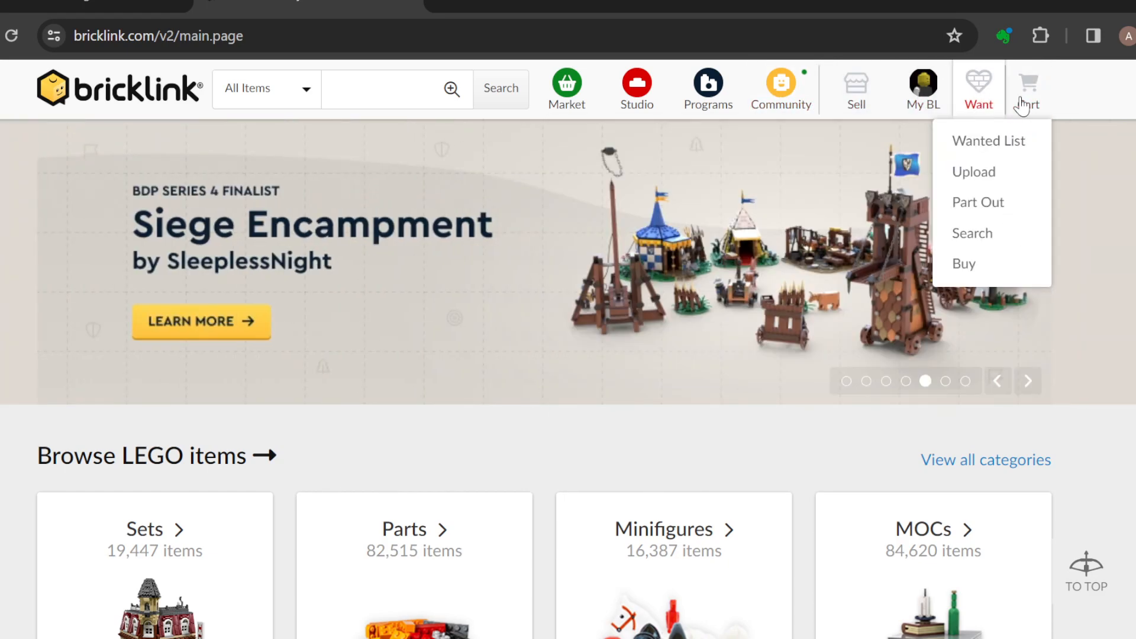
{"action": "mouse_move", "coordinate": [898, 88]}
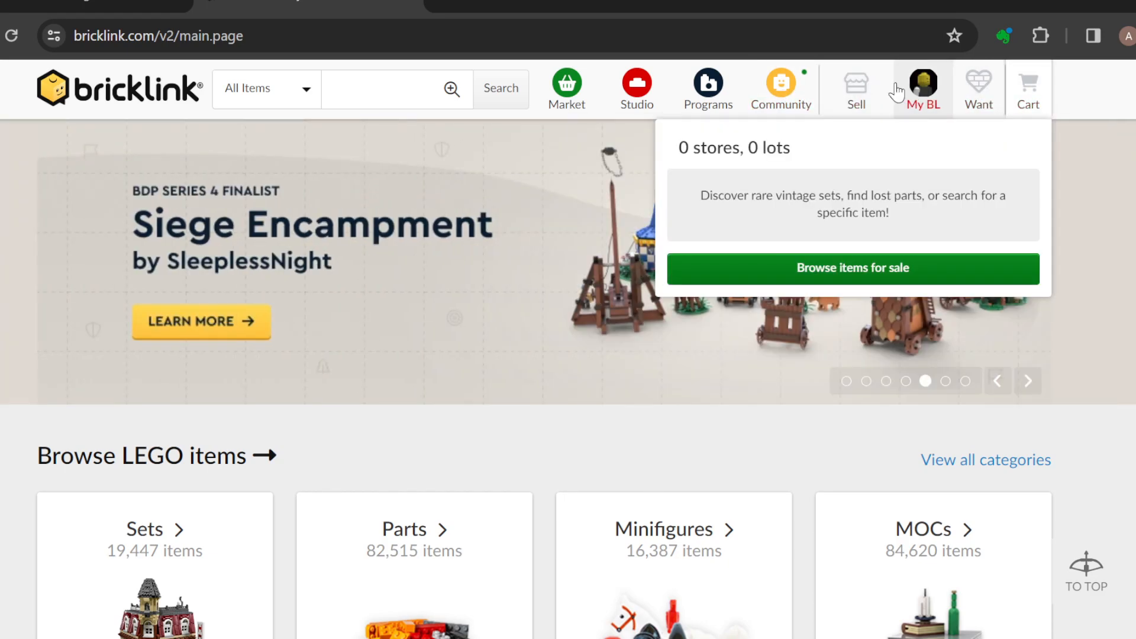
{"action": "mouse_move", "coordinate": [958, 149]}
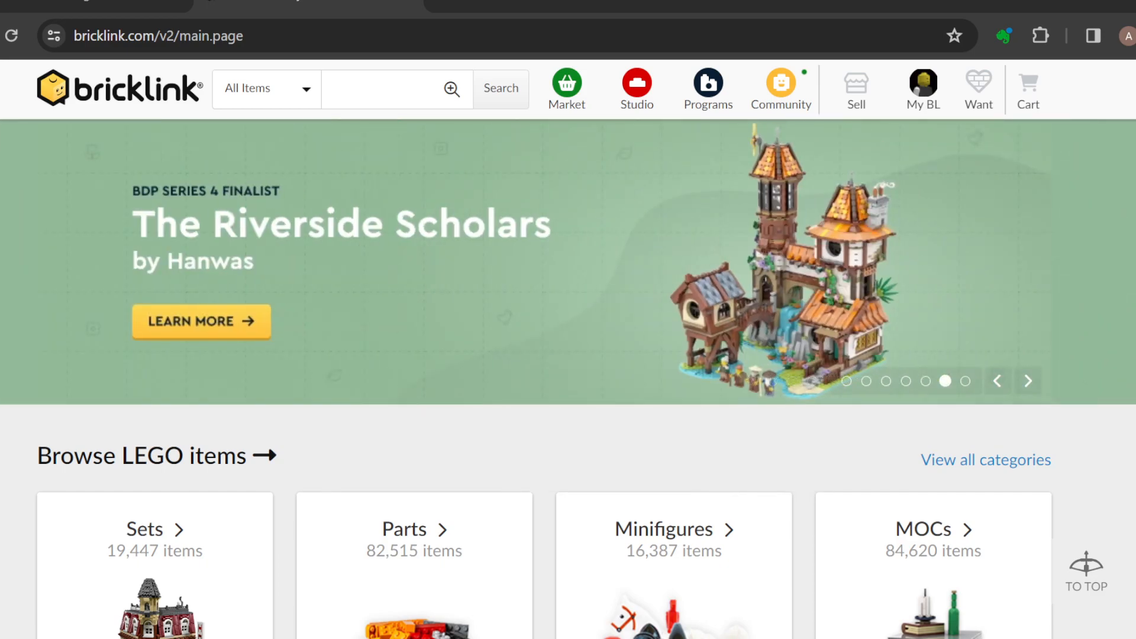
{"action": "mouse_move", "coordinate": [800, 202]}
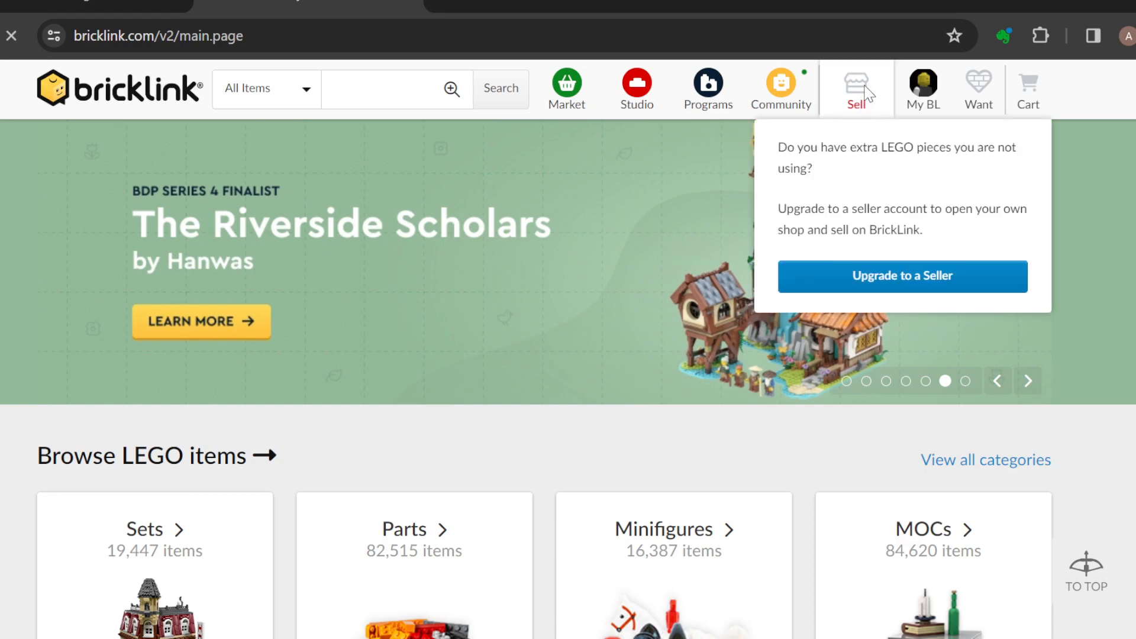
Step: Go to Upgrade to a Seller and read through the insufficient positive feedback notice
{"action": "left_click", "coordinate": [902, 277]}
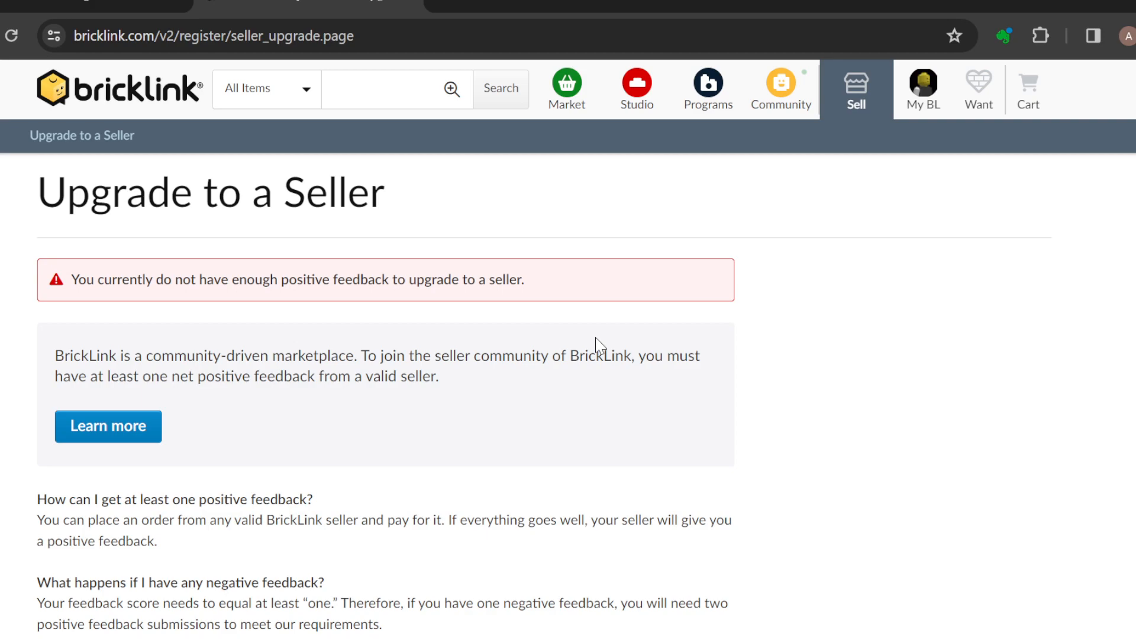
{"action": "mouse_move", "coordinate": [523, 353]}
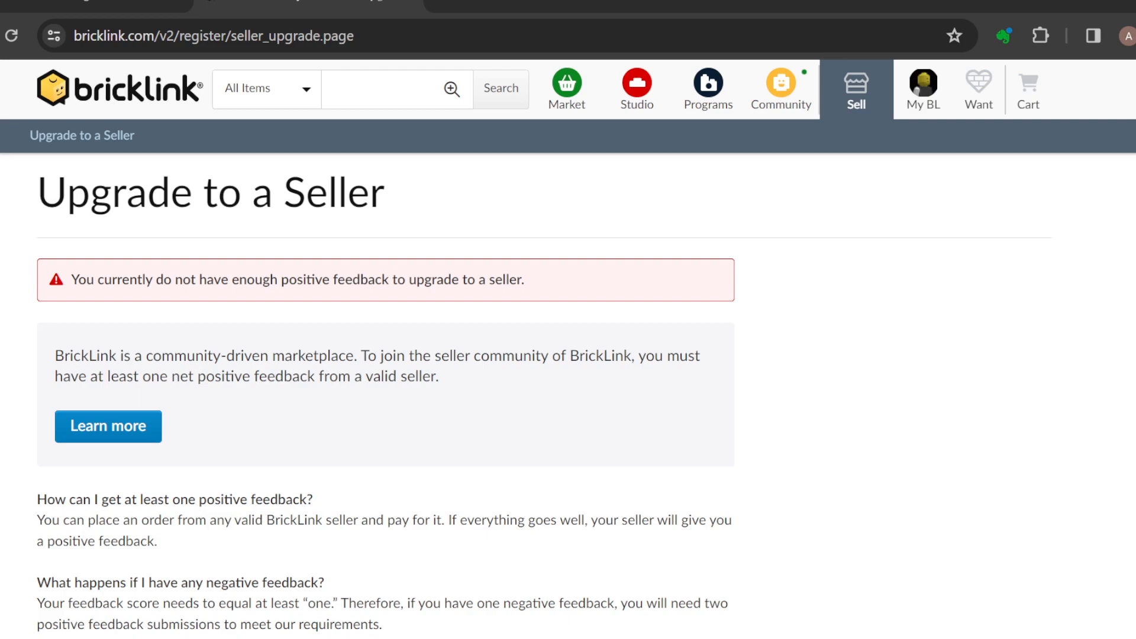
{"action": "scroll", "scroll_direction": "down", "scroll_amount": 3}
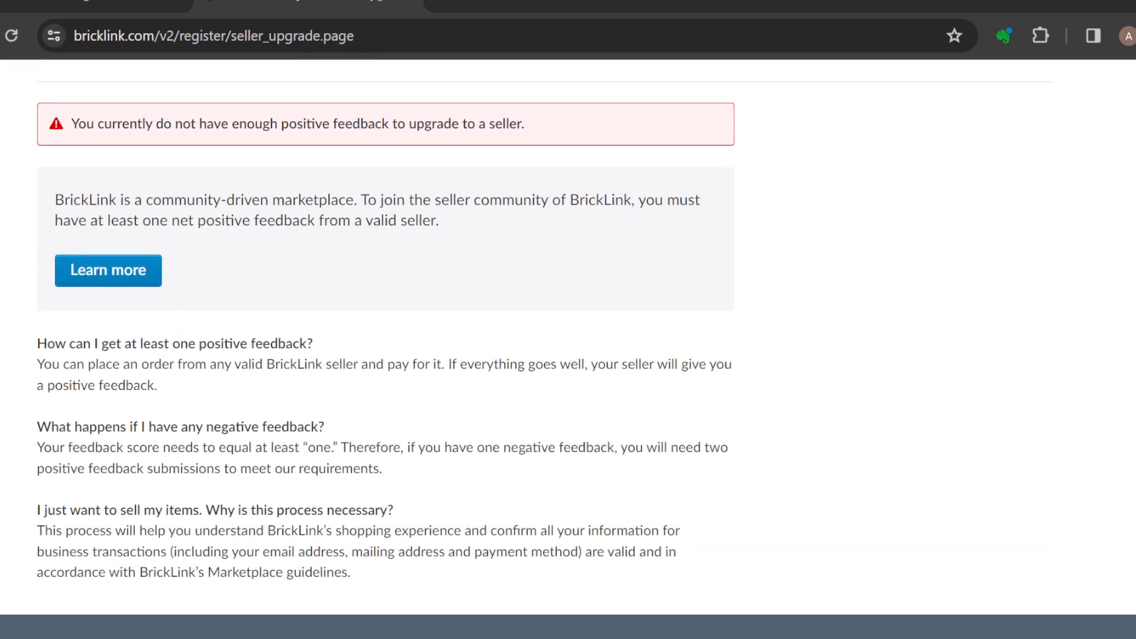
{"action": "scroll", "scroll_direction": "down", "scroll_amount": 3}
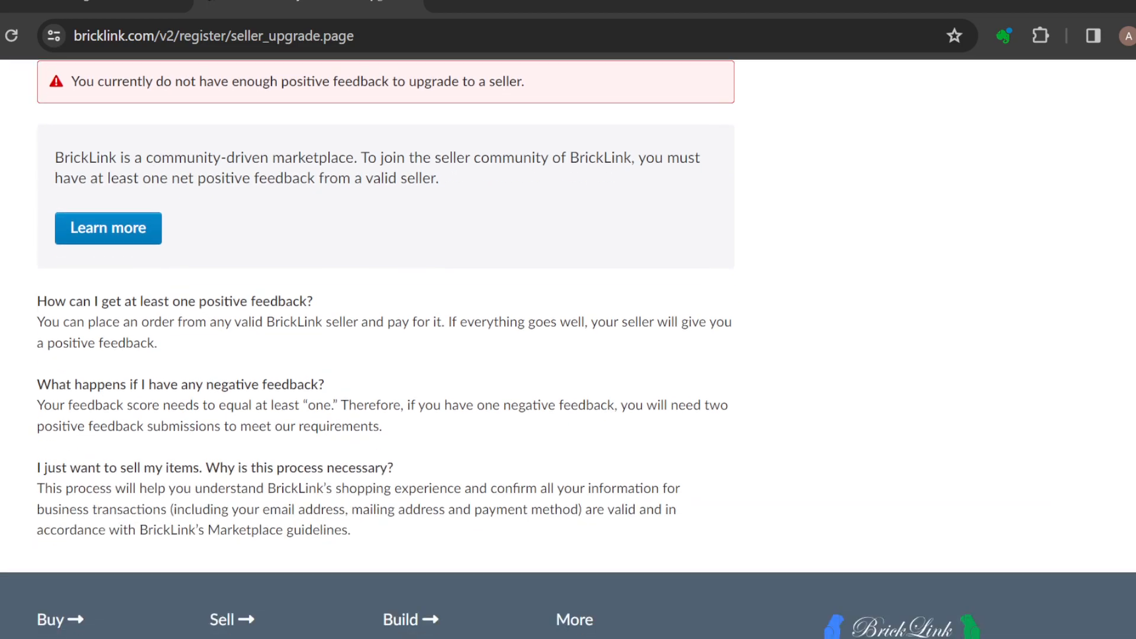
{"action": "scroll", "scroll_direction": "down", "scroll_amount": 3}
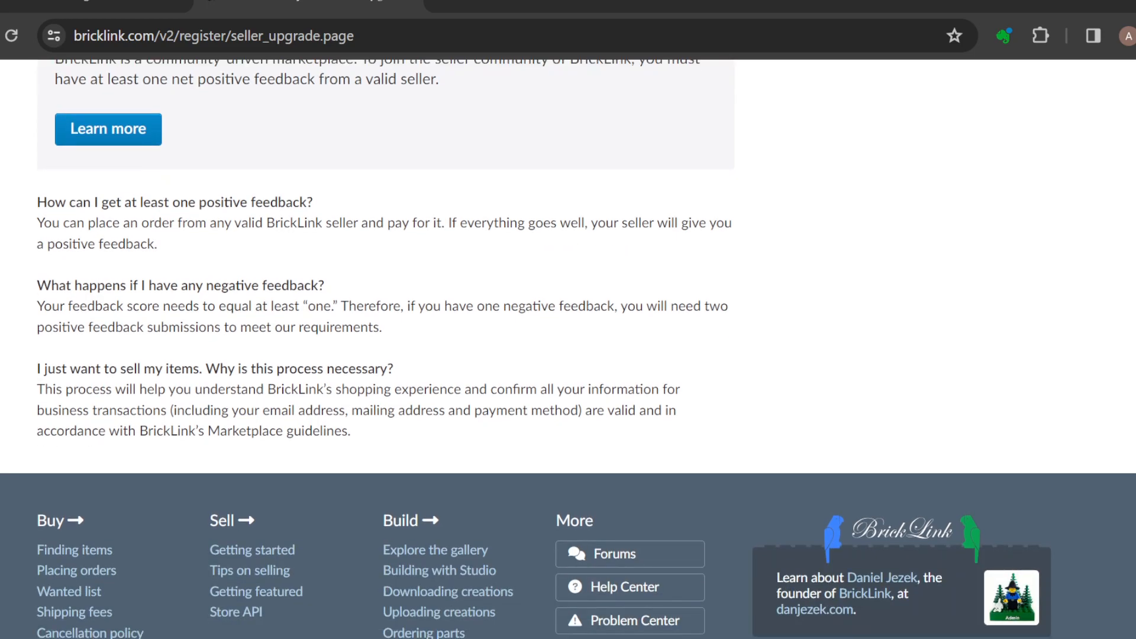
{"action": "scroll", "scroll_direction": "up", "scroll_amount": 3}
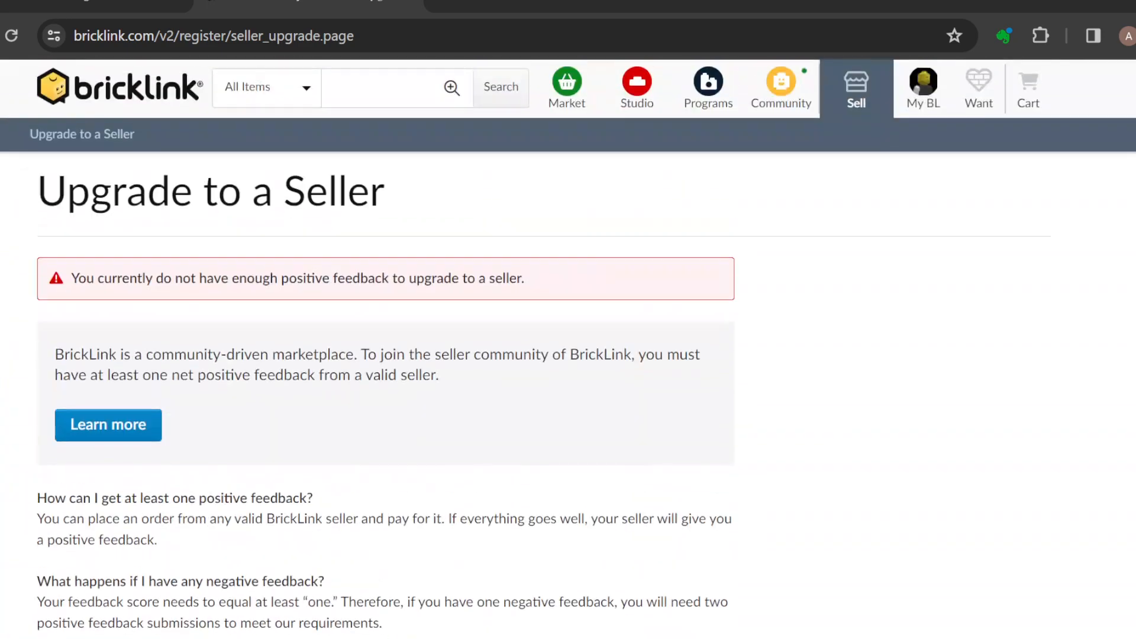
{"action": "scroll", "scroll_direction": "down", "scroll_amount": 3}
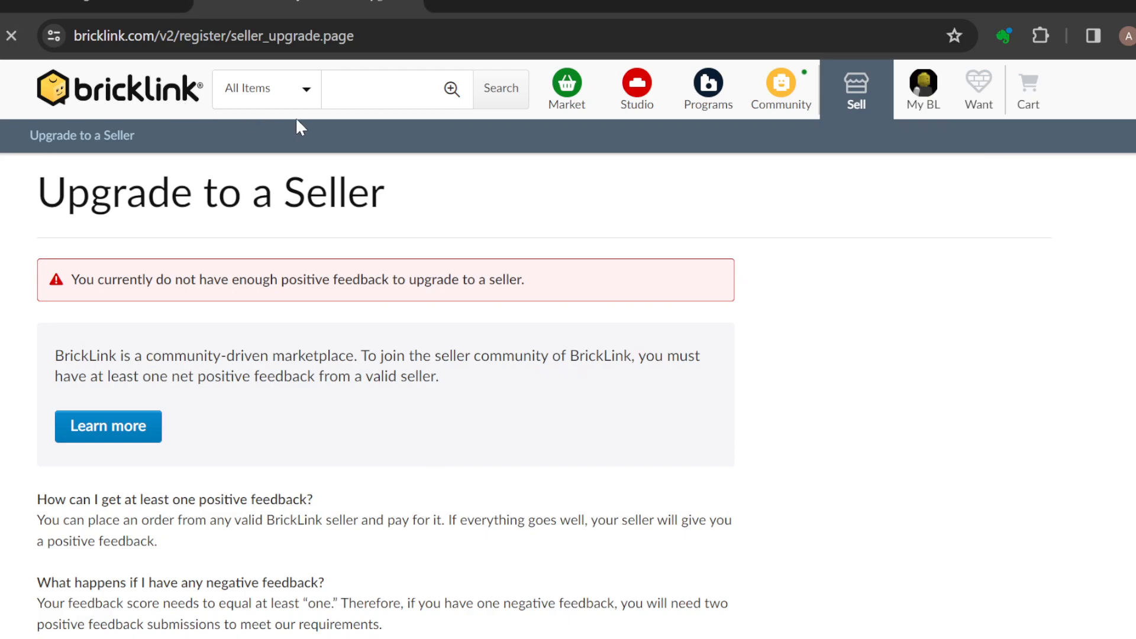
Step: Return to the homepage via the logo and browse the Featured items and Studio creations
{"action": "left_click", "coordinate": [119, 89]}
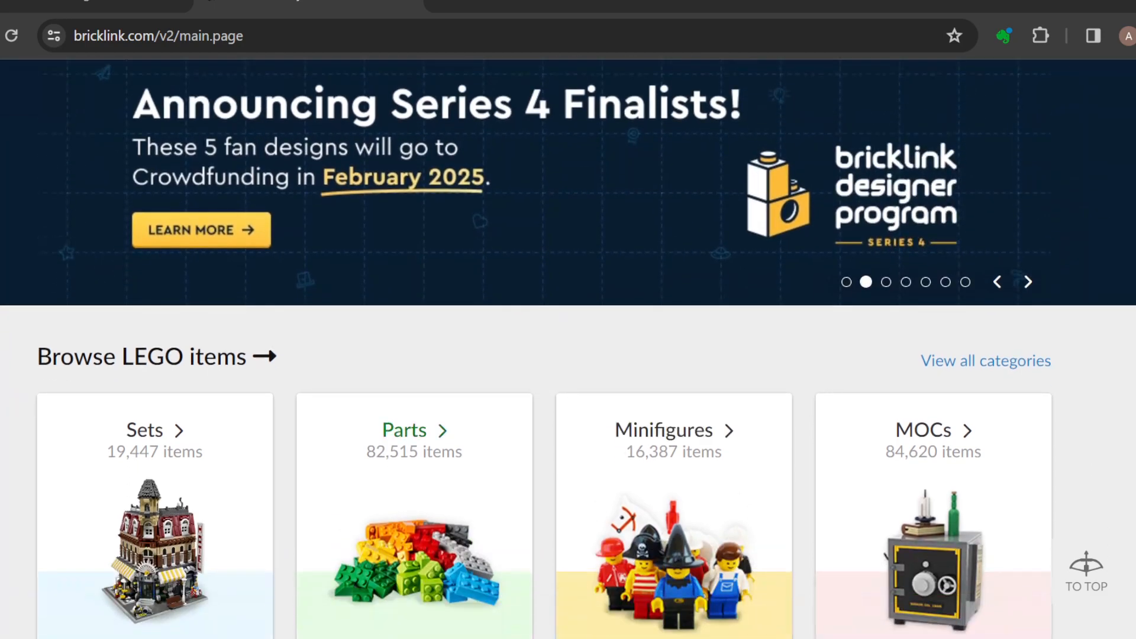
{"action": "scroll", "scroll_direction": "down", "scroll_amount": 3}
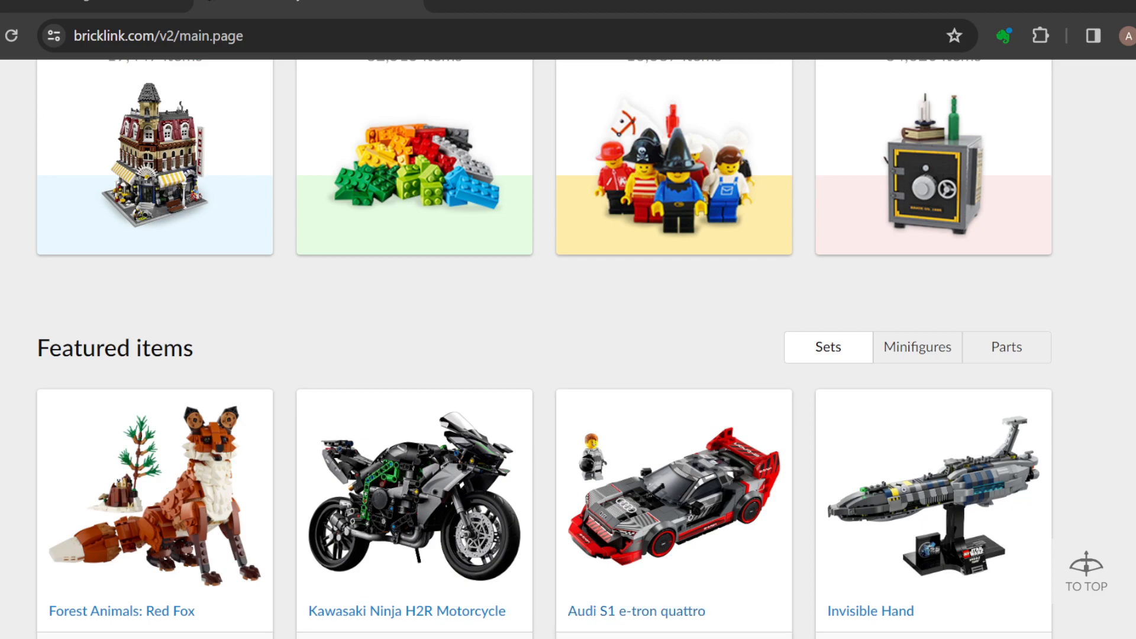
{"action": "scroll", "scroll_direction": "down", "scroll_amount": 3}
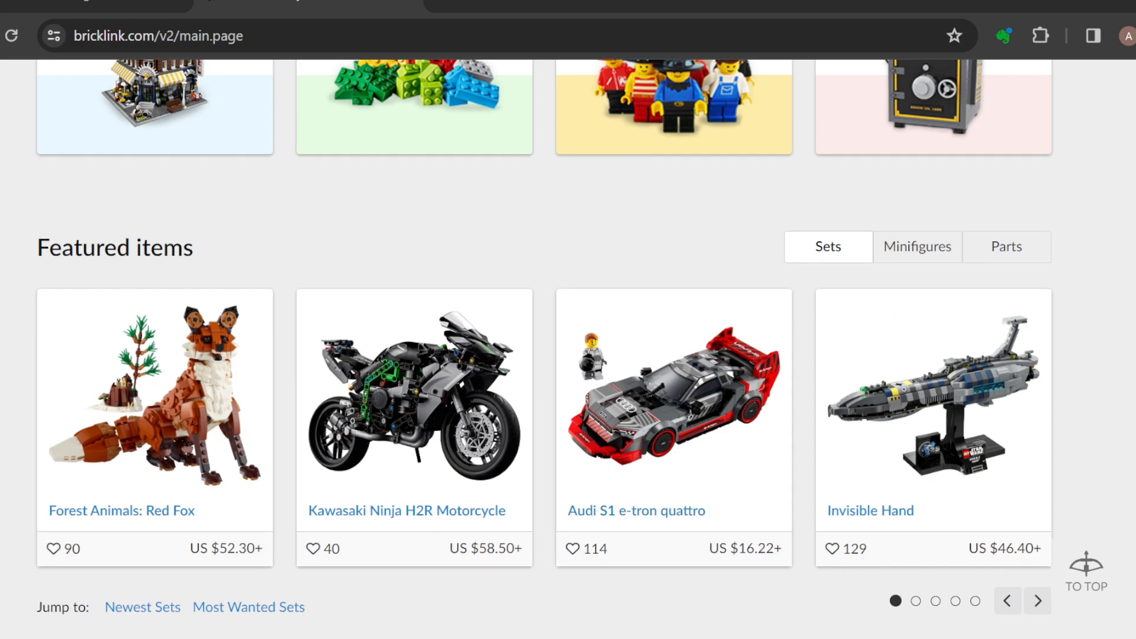
{"action": "scroll", "scroll_direction": "down", "scroll_amount": 3}
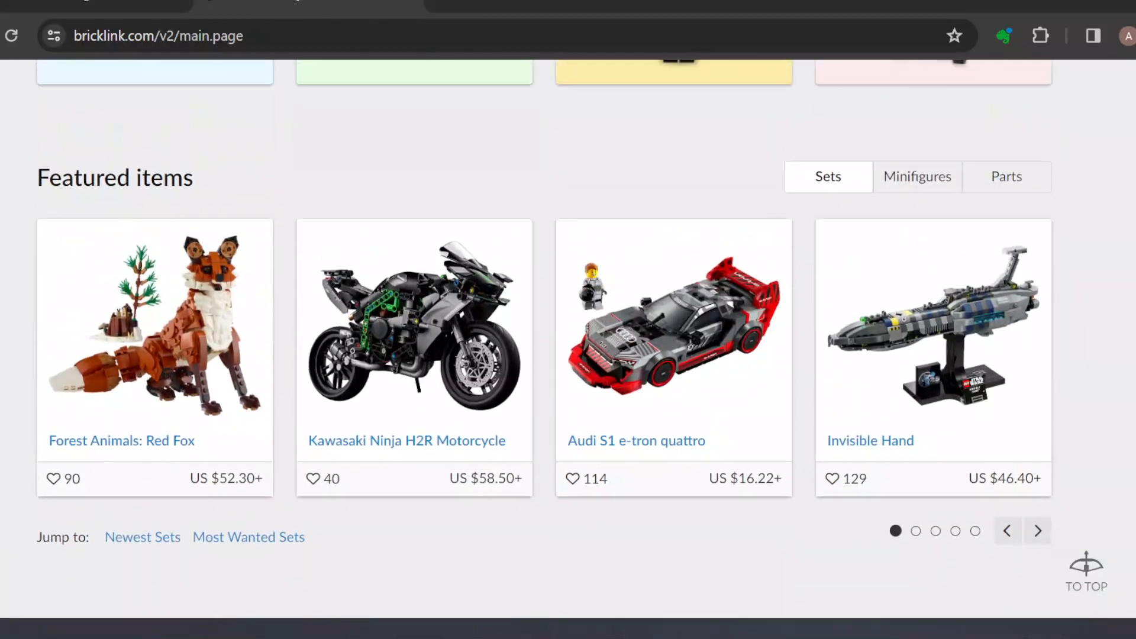
{"action": "scroll", "scroll_direction": "up", "scroll_amount": 3}
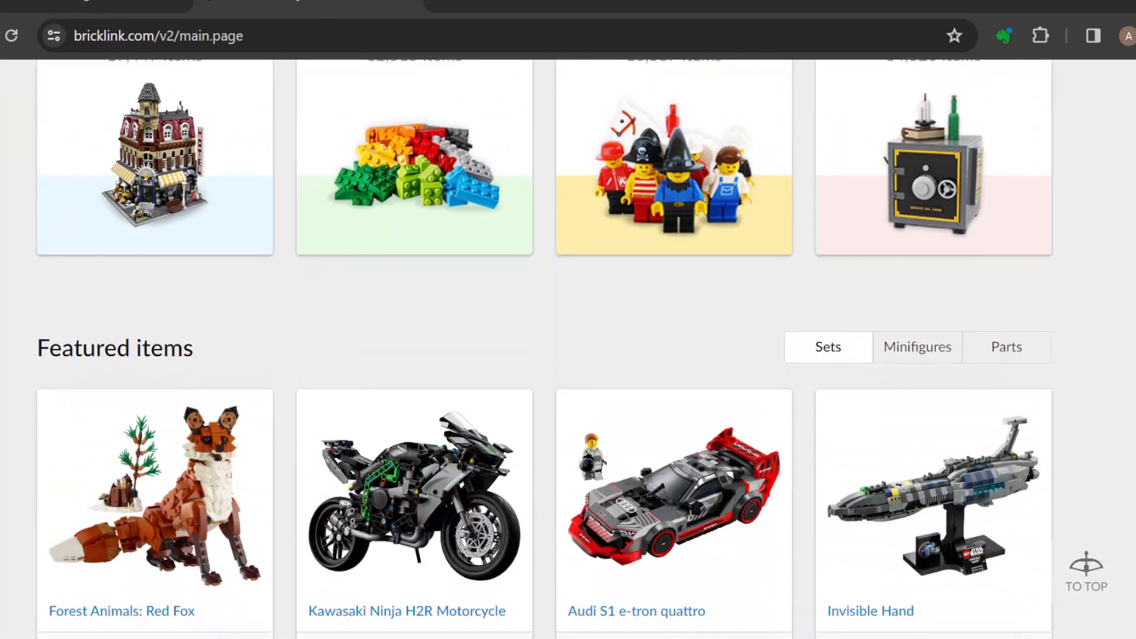
{"action": "scroll", "scroll_direction": "down", "scroll_amount": 3}
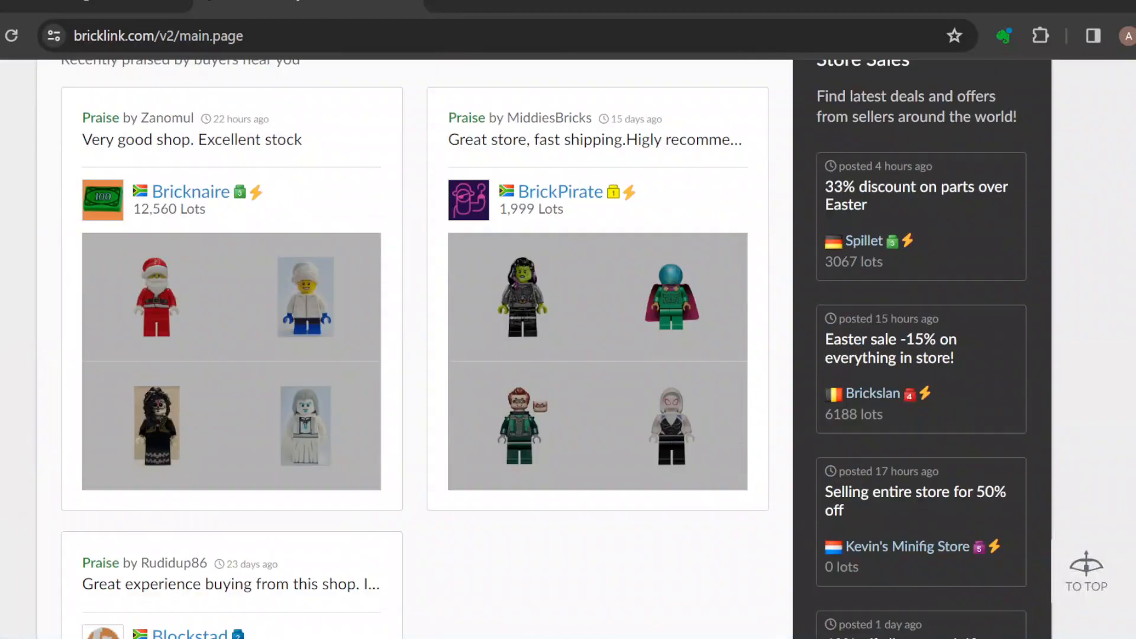
{"action": "scroll", "scroll_direction": "down", "scroll_amount": 3}
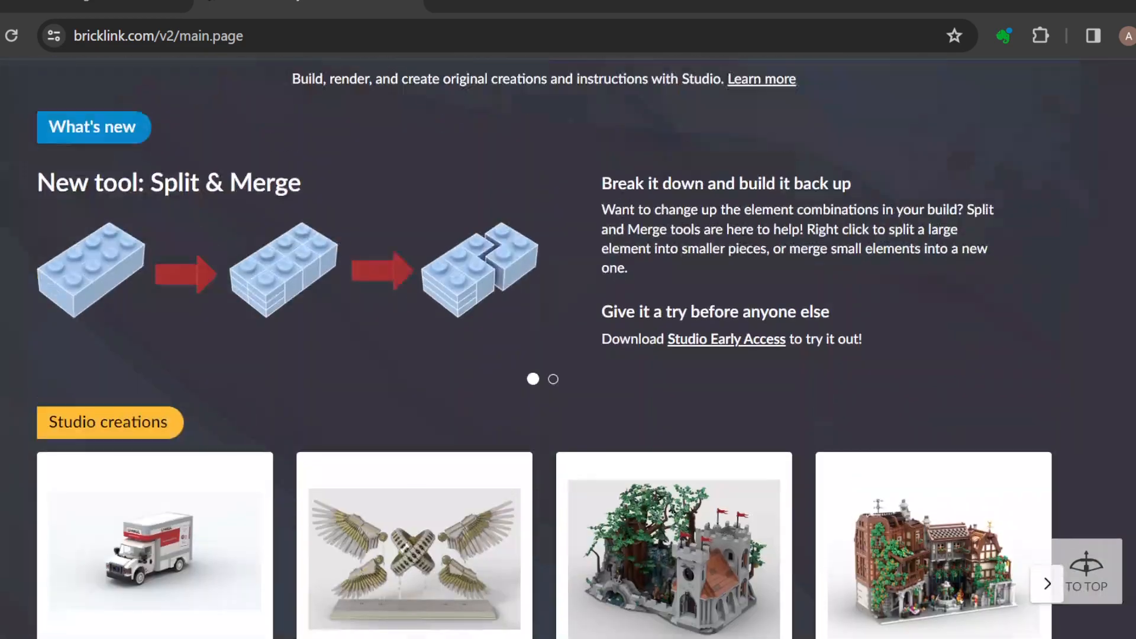
{"action": "scroll", "scroll_direction": "down", "scroll_amount": 3}
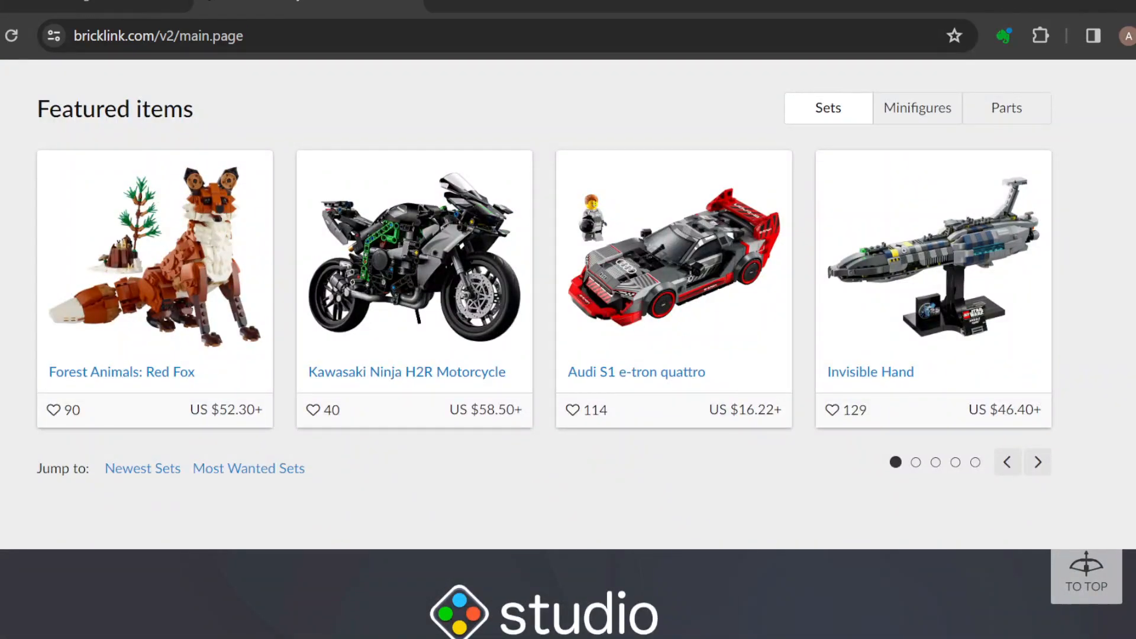